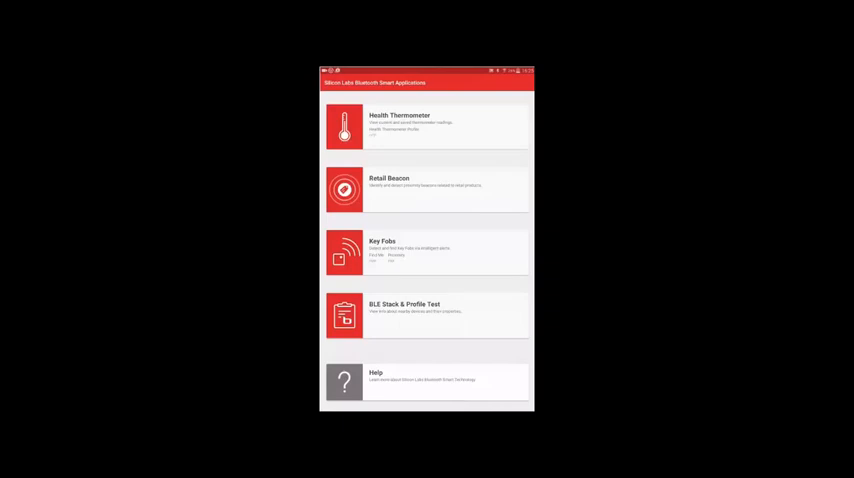
Open the Health Thermometer demo, showing a live reading of 81.2° with nothing logged yet.
left_click(428, 124)
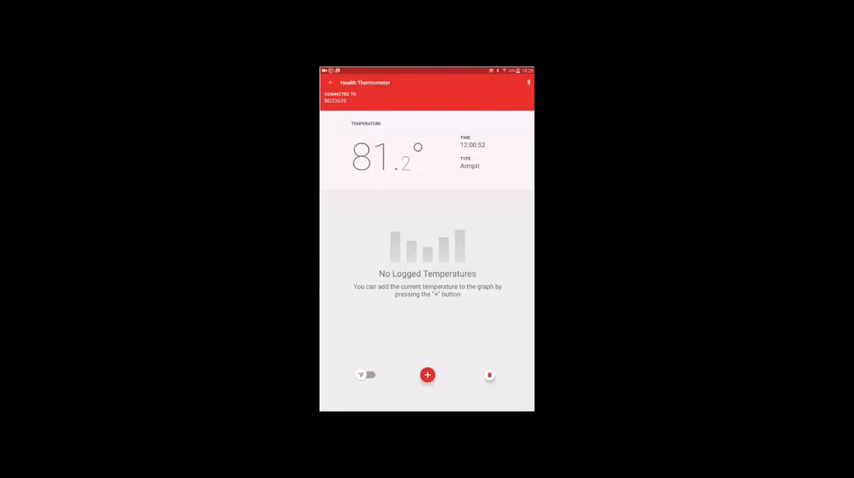
Log two temperature readings as bars on the graph, then return to the demo list.
left_click(428, 376)
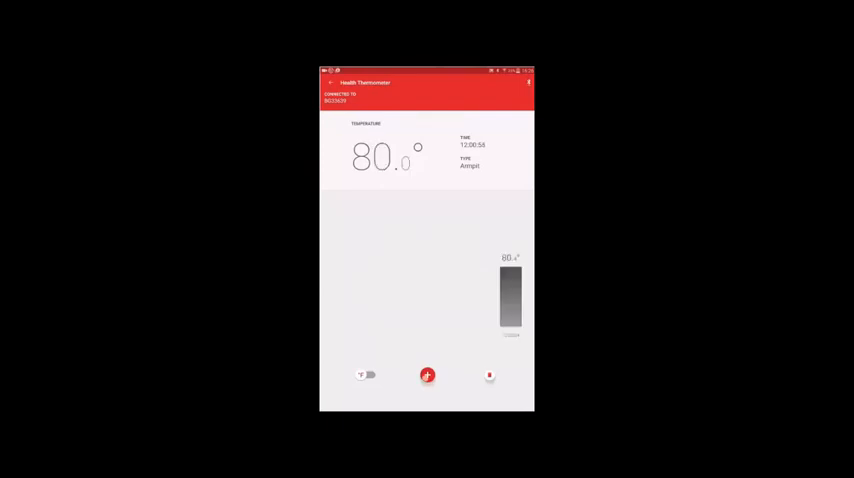
left_click(428, 376)
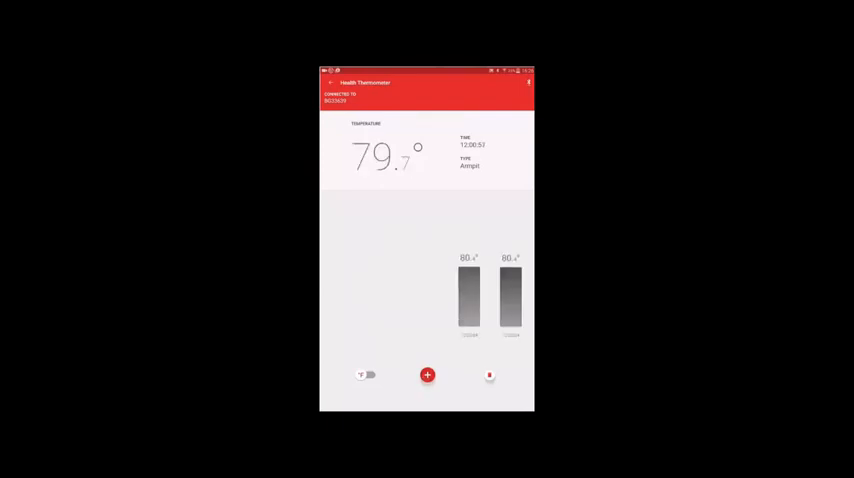
left_click(488, 376)
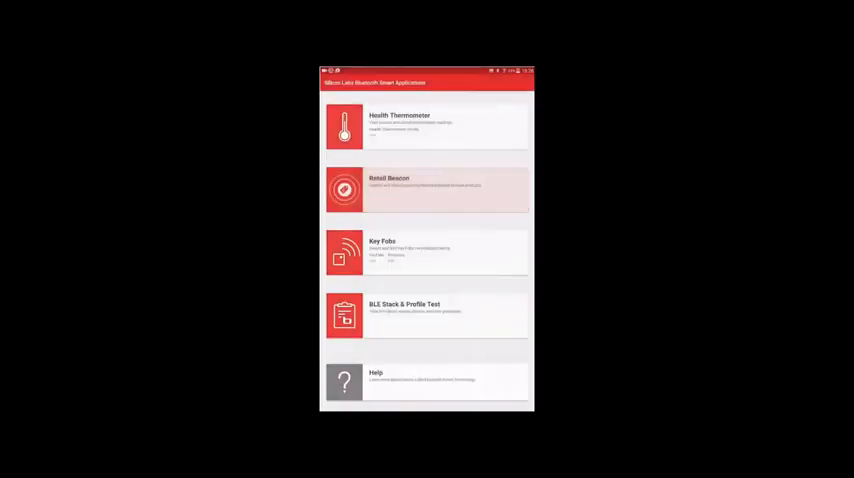
Open the Retail Beacon demo, which scans and lists one detected Blue Gecko beacon.
left_click(426, 190)
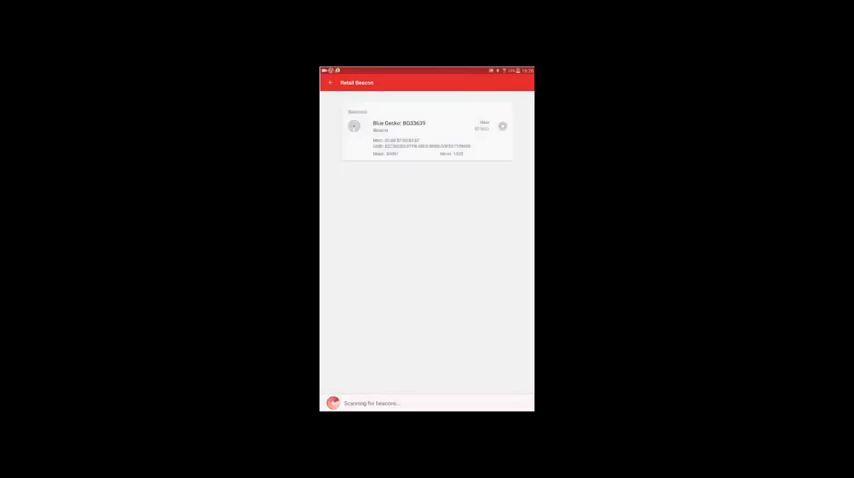